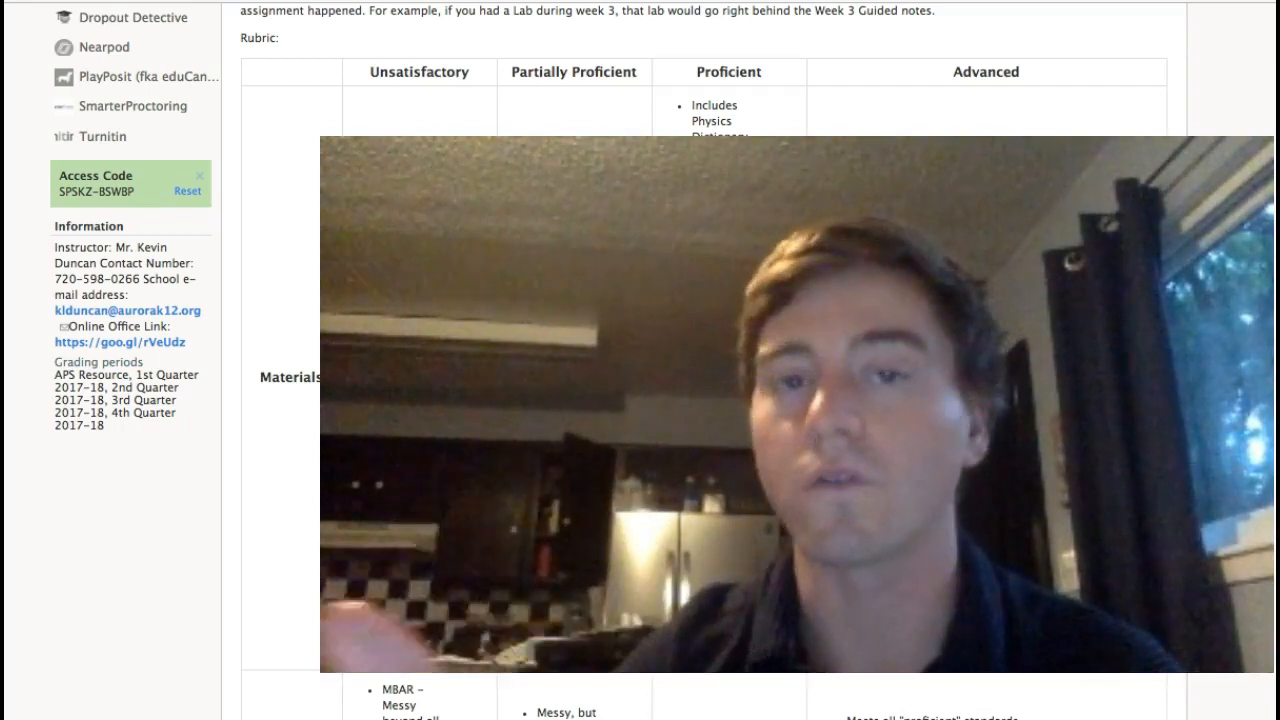
scroll("down", 3)
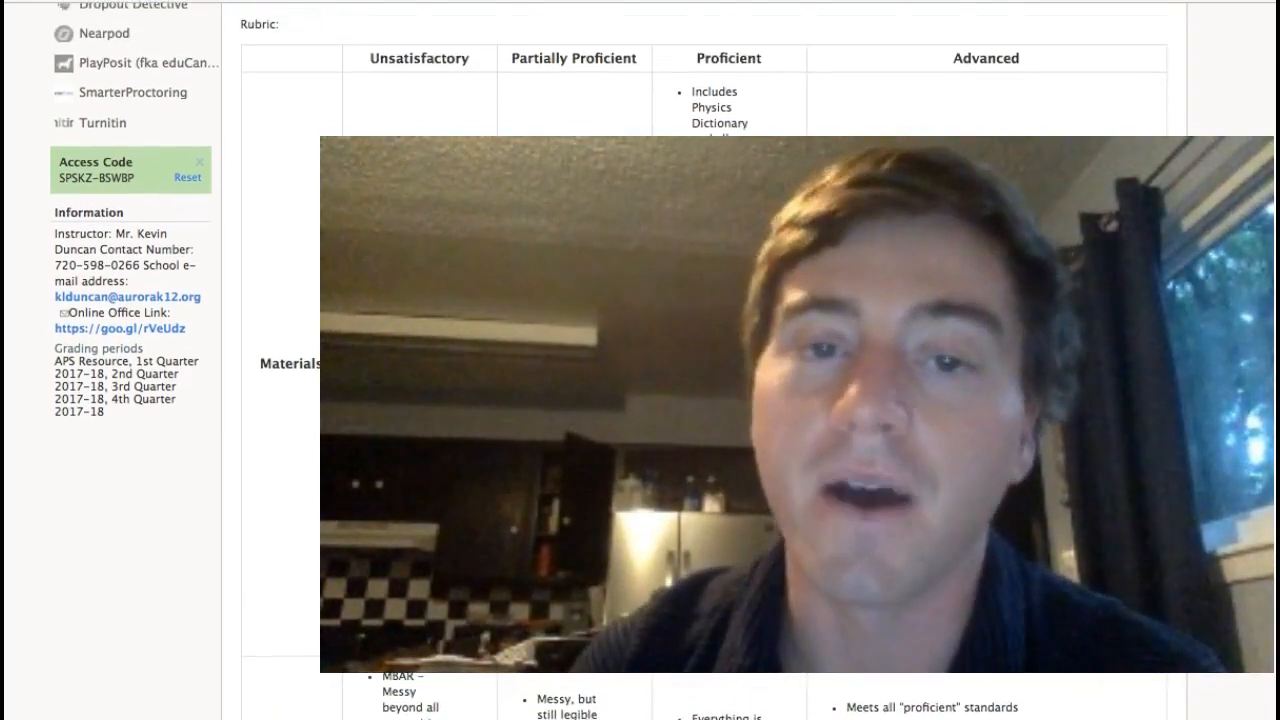
scroll("down", 3)
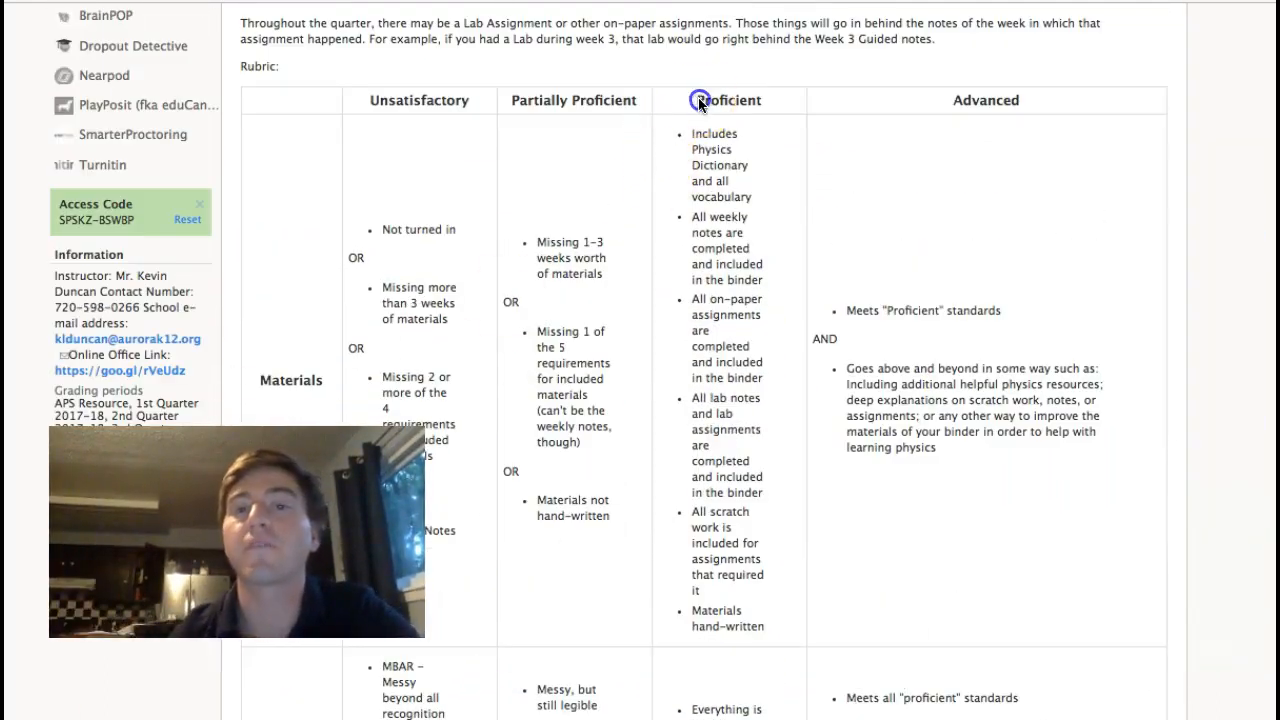
double_click(728, 100)
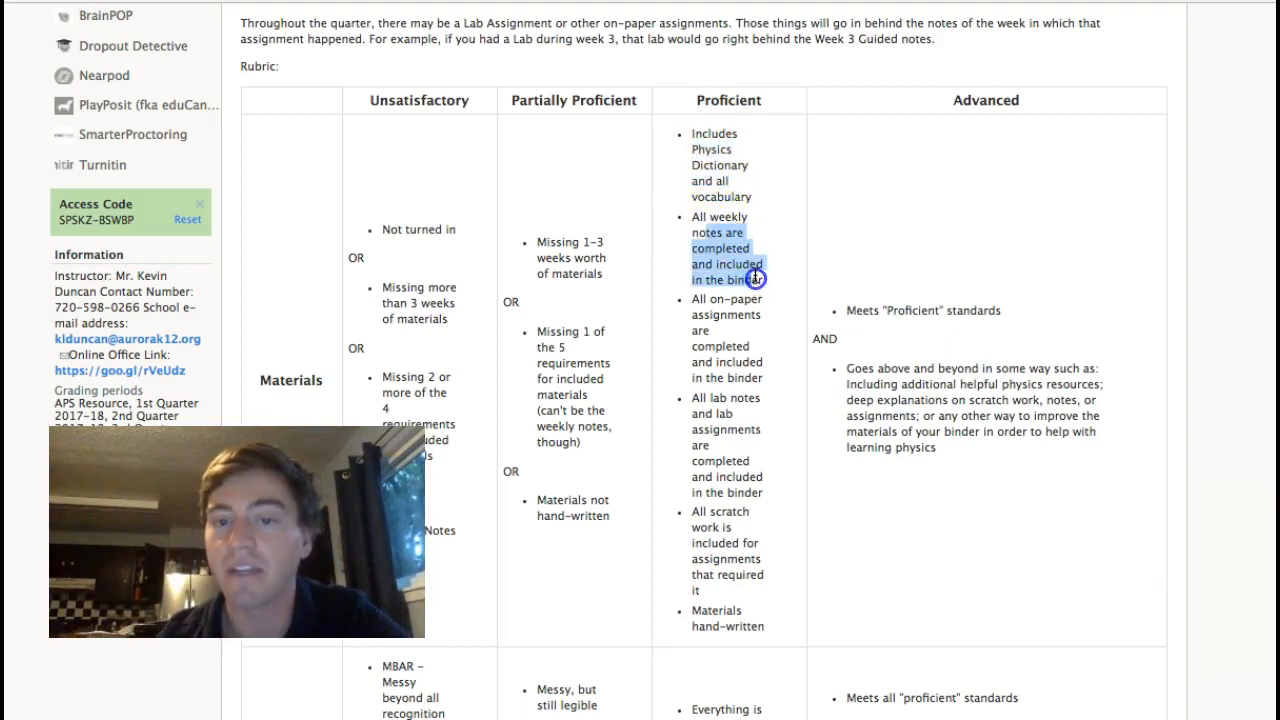
scroll("down", 3)
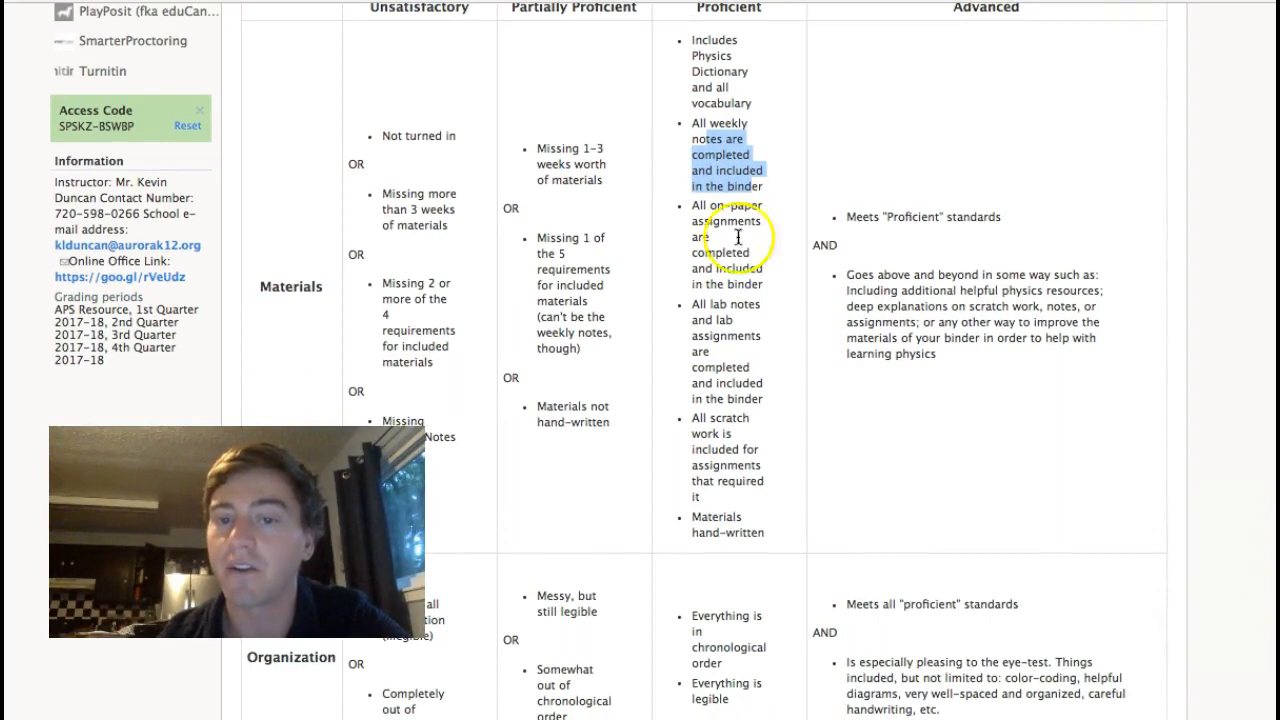
scroll("down", 3)
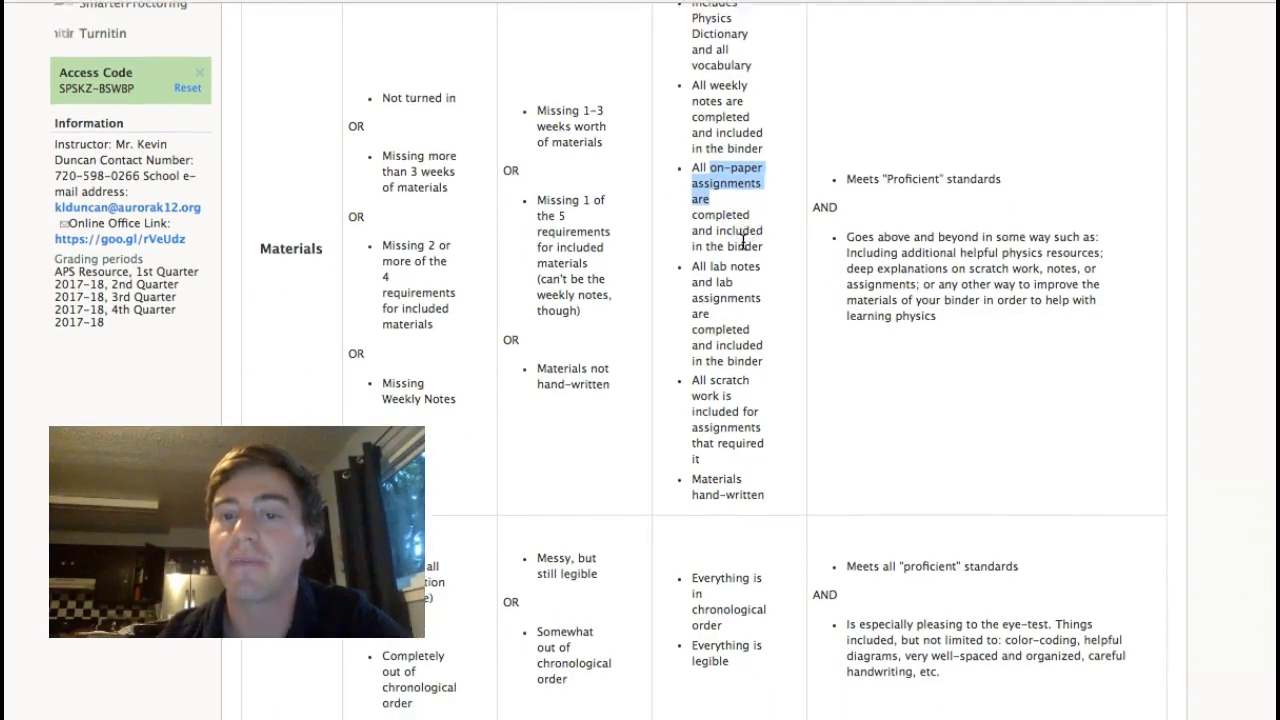
scroll("down", 3)
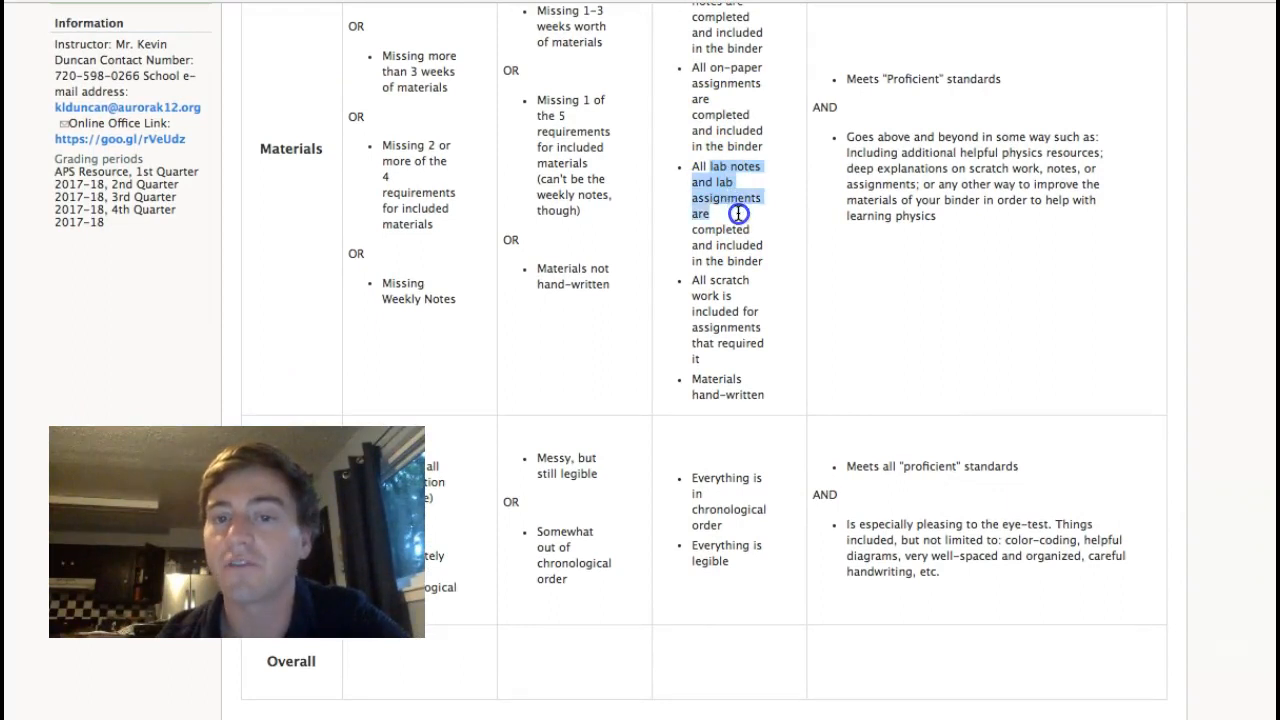
scroll("down", 3)
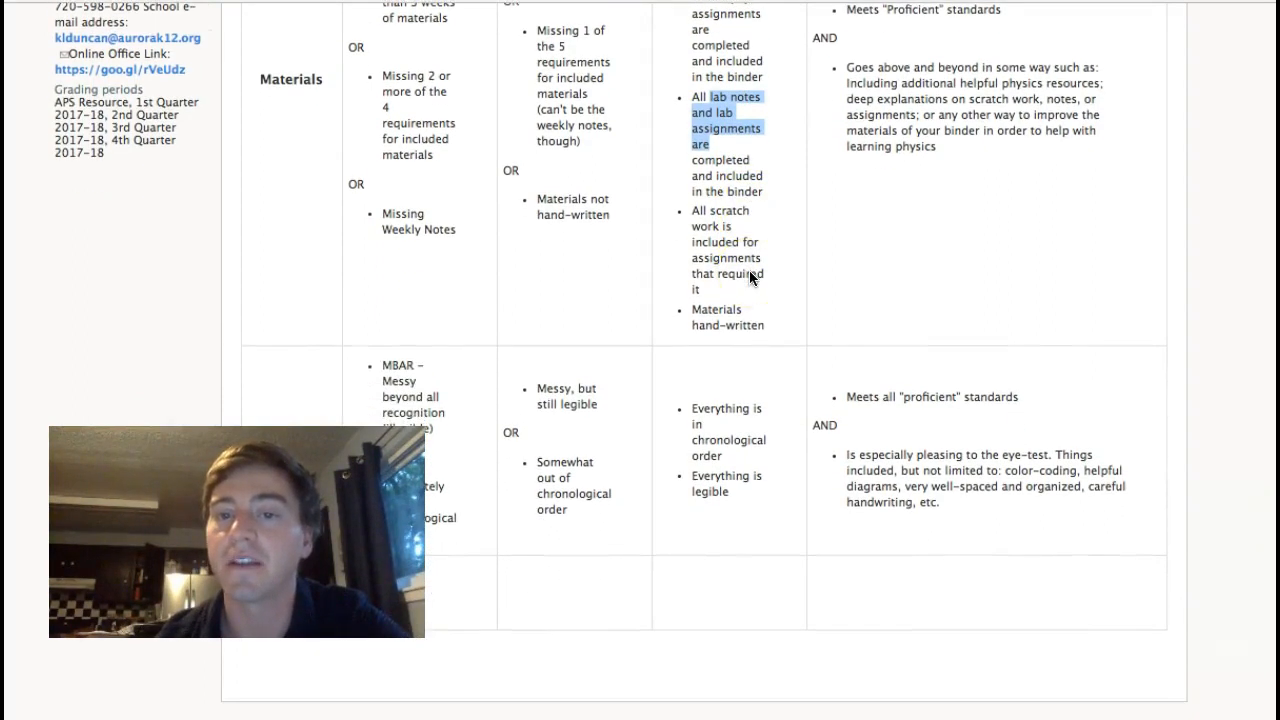
scroll("down", 3)
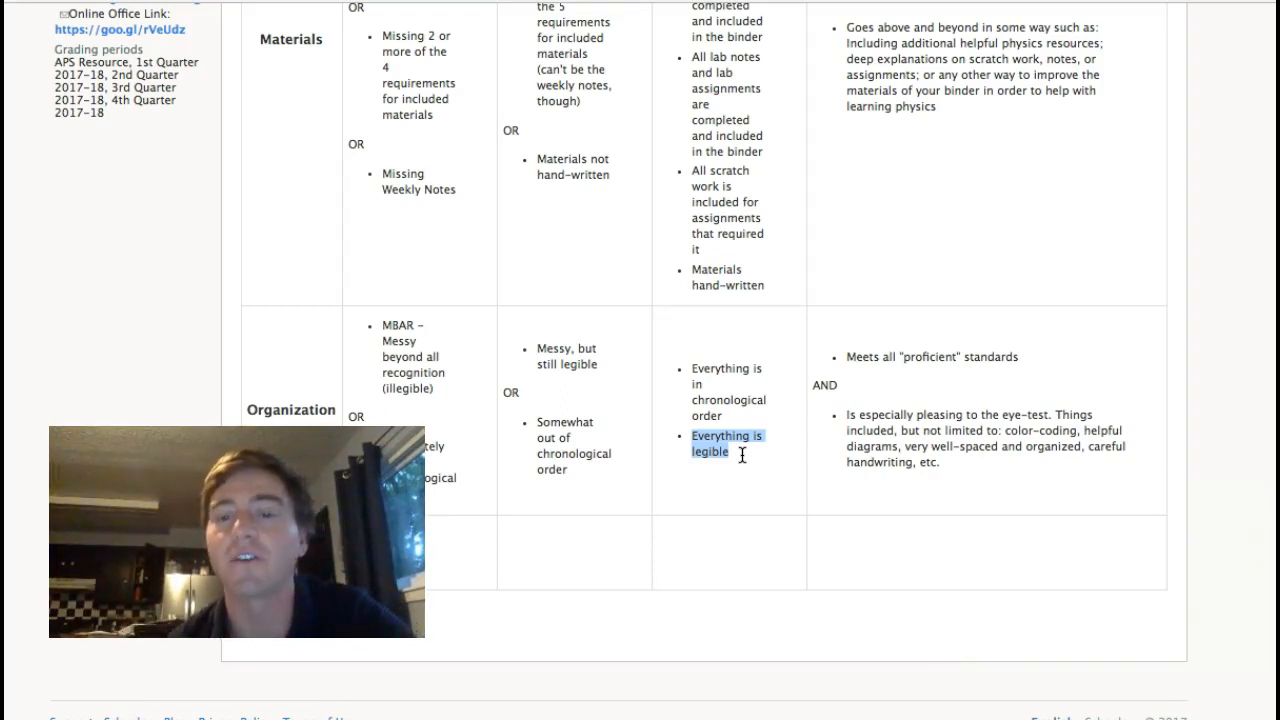
scroll("up", 3)
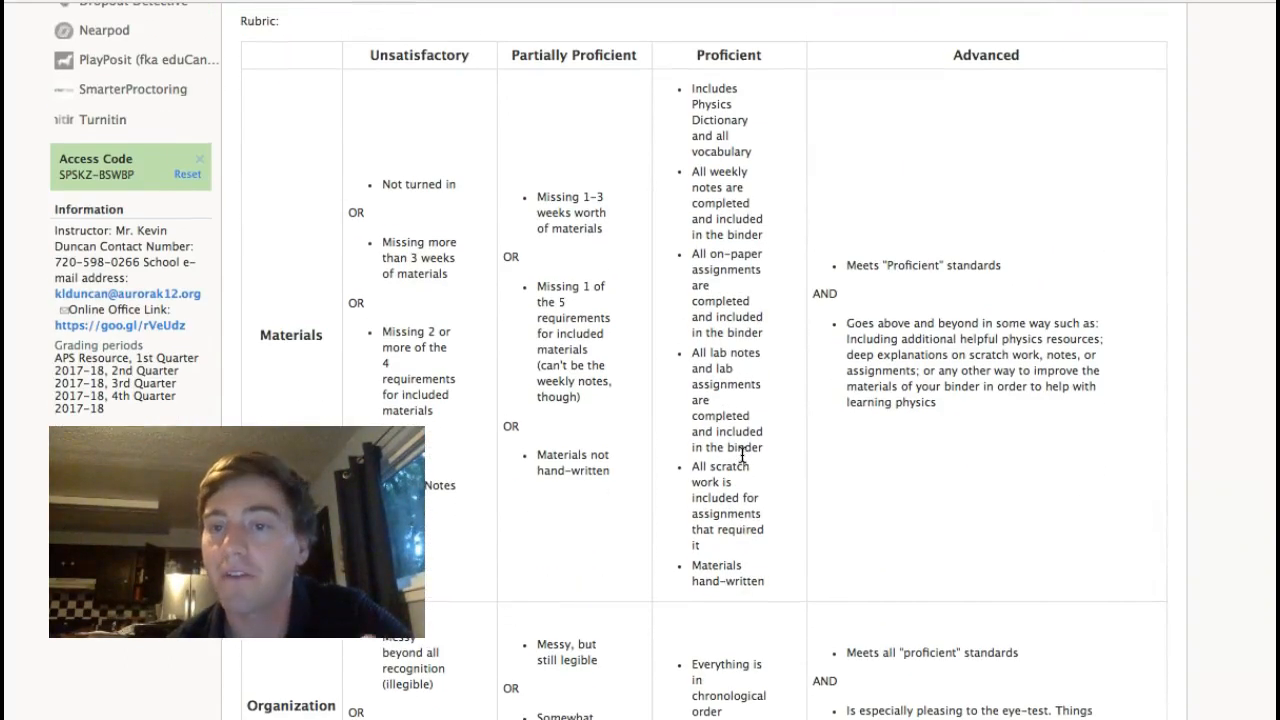
scroll("down", 3)
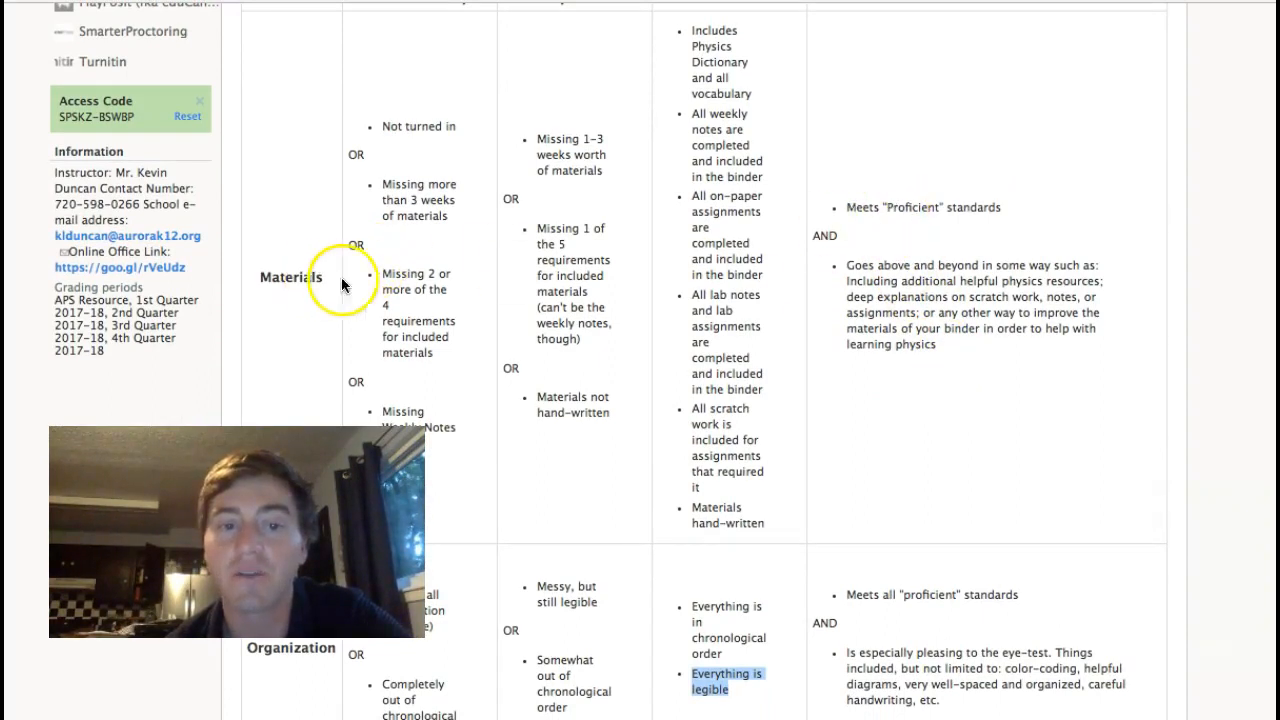
scroll("down", 3)
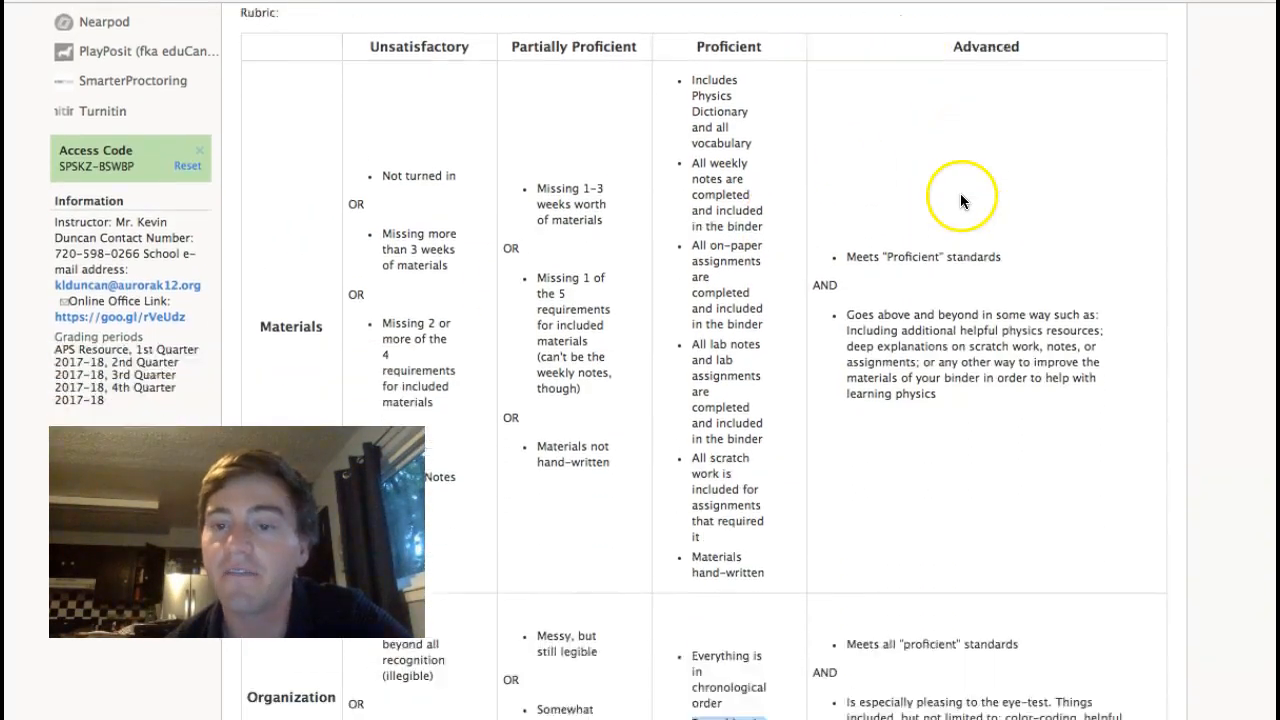
scroll("down", 3)
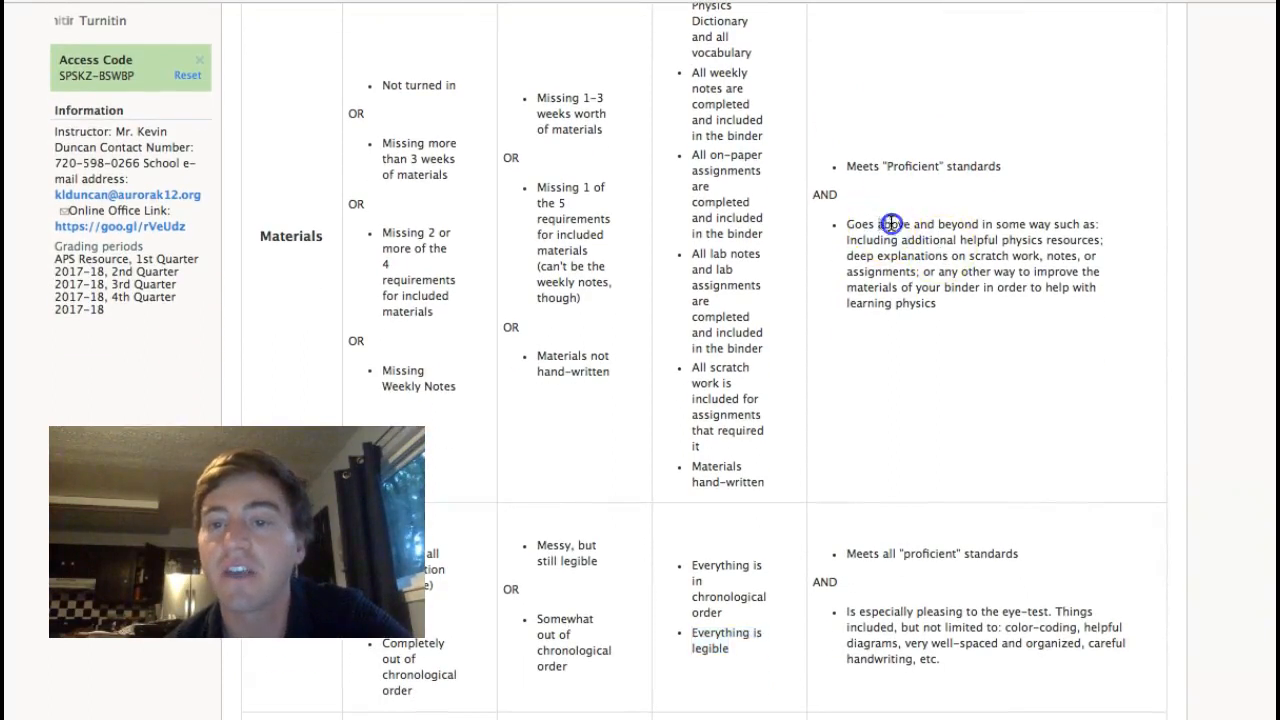
left_click_drag(888, 224, 952, 304)
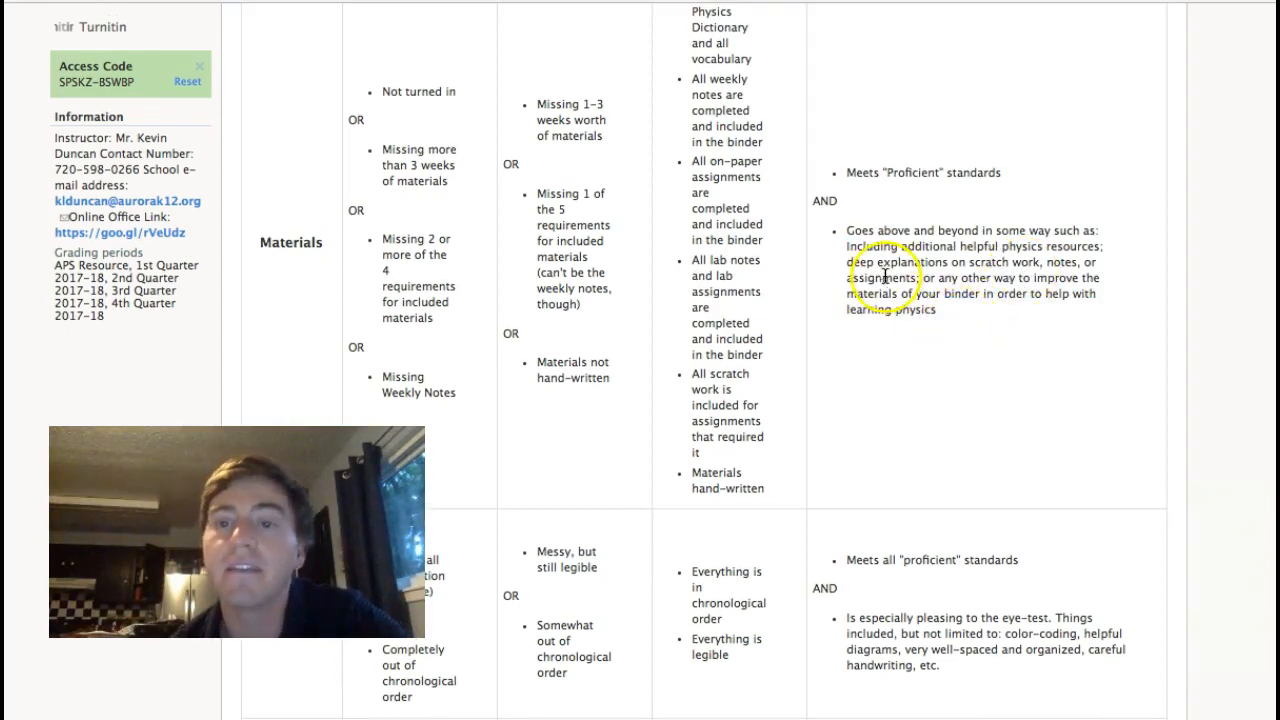
left_click_drag(844, 260, 924, 276)
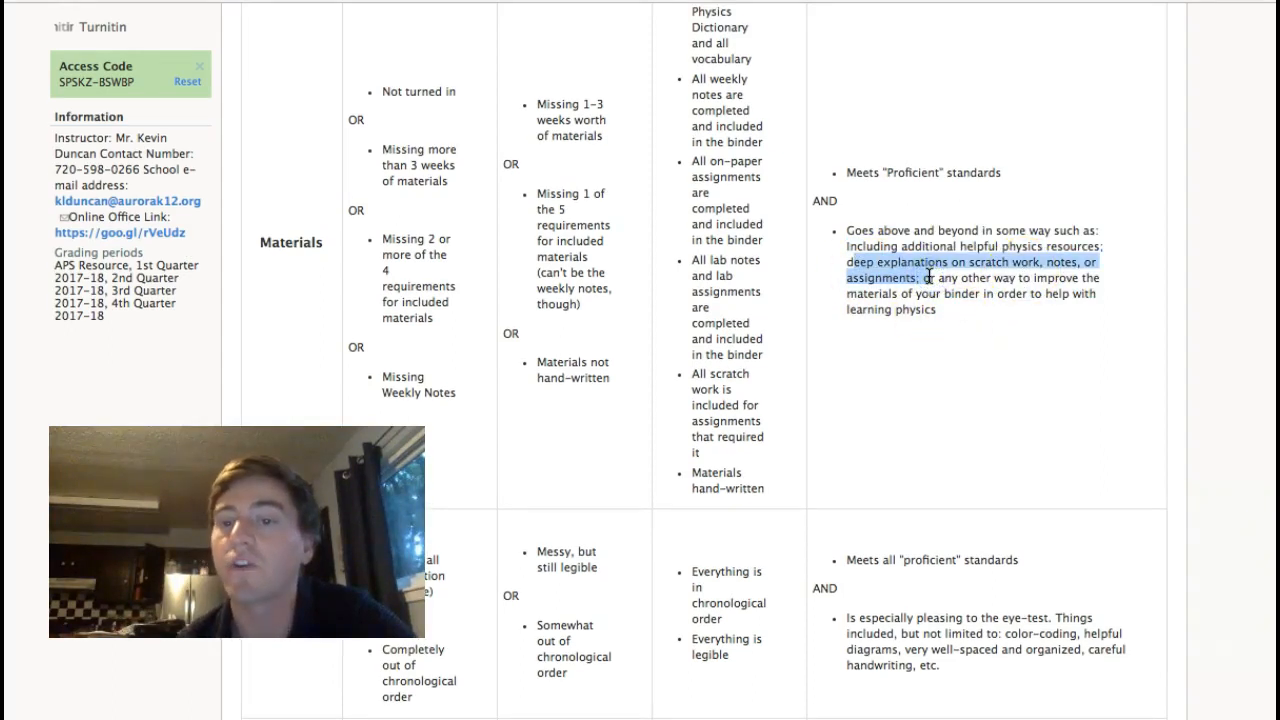
mouse_move(976, 330)
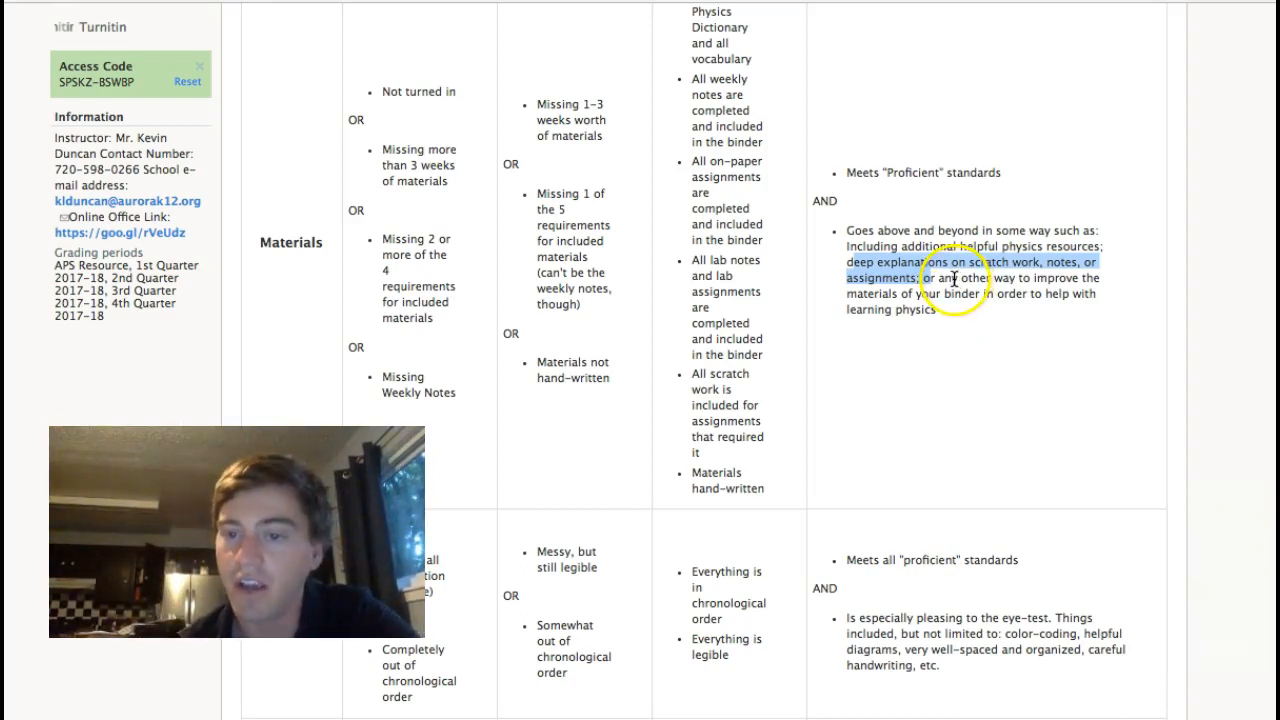
left_click_drag(976, 278, 976, 310)
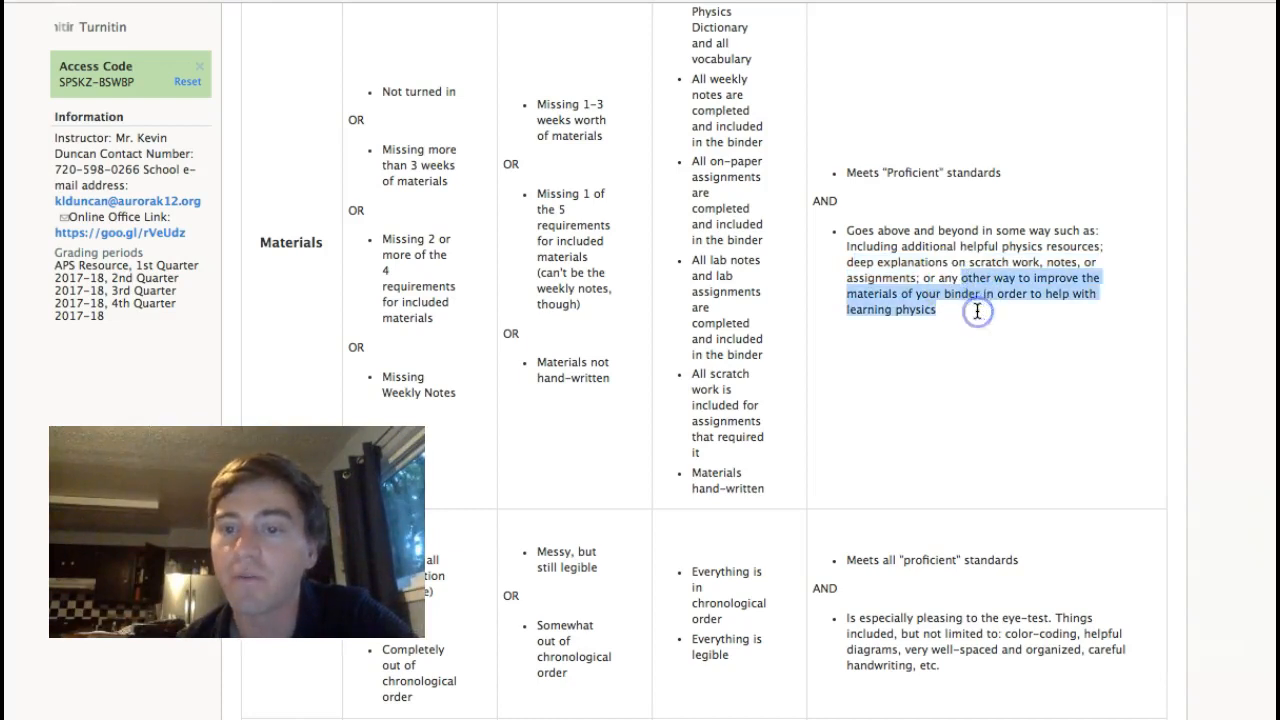
scroll("down", 3)
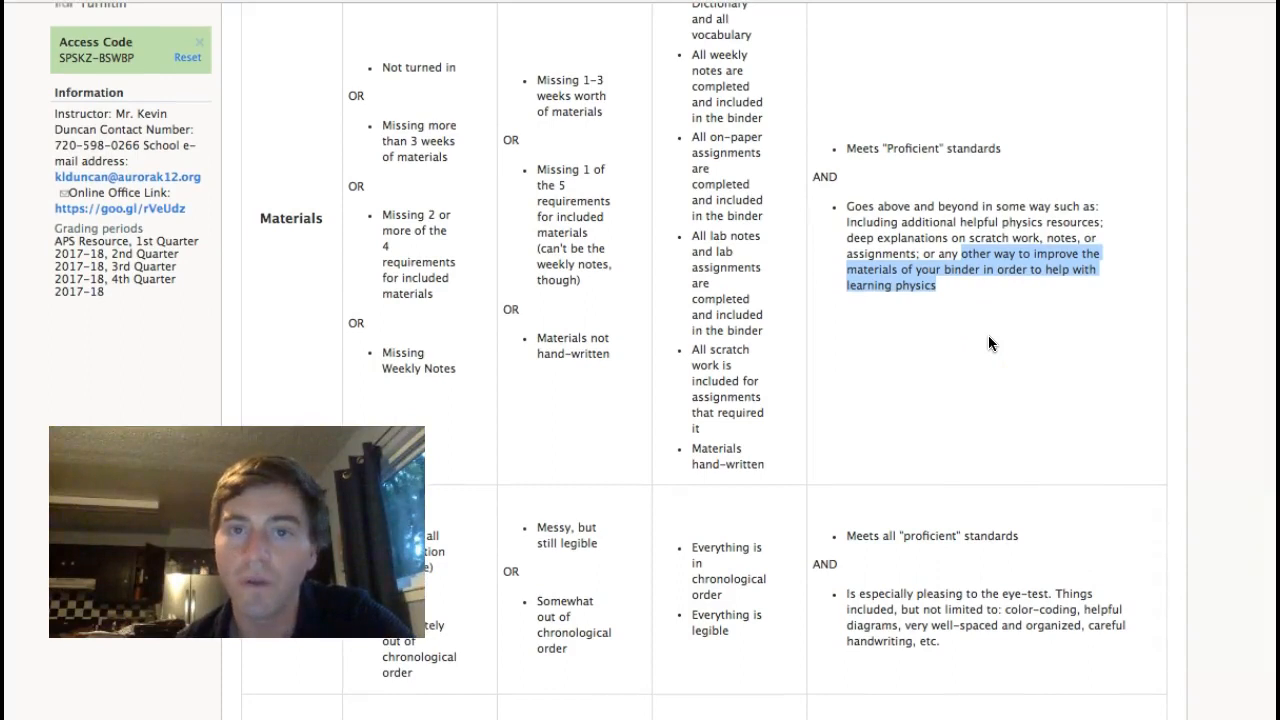
scroll("down", 3)
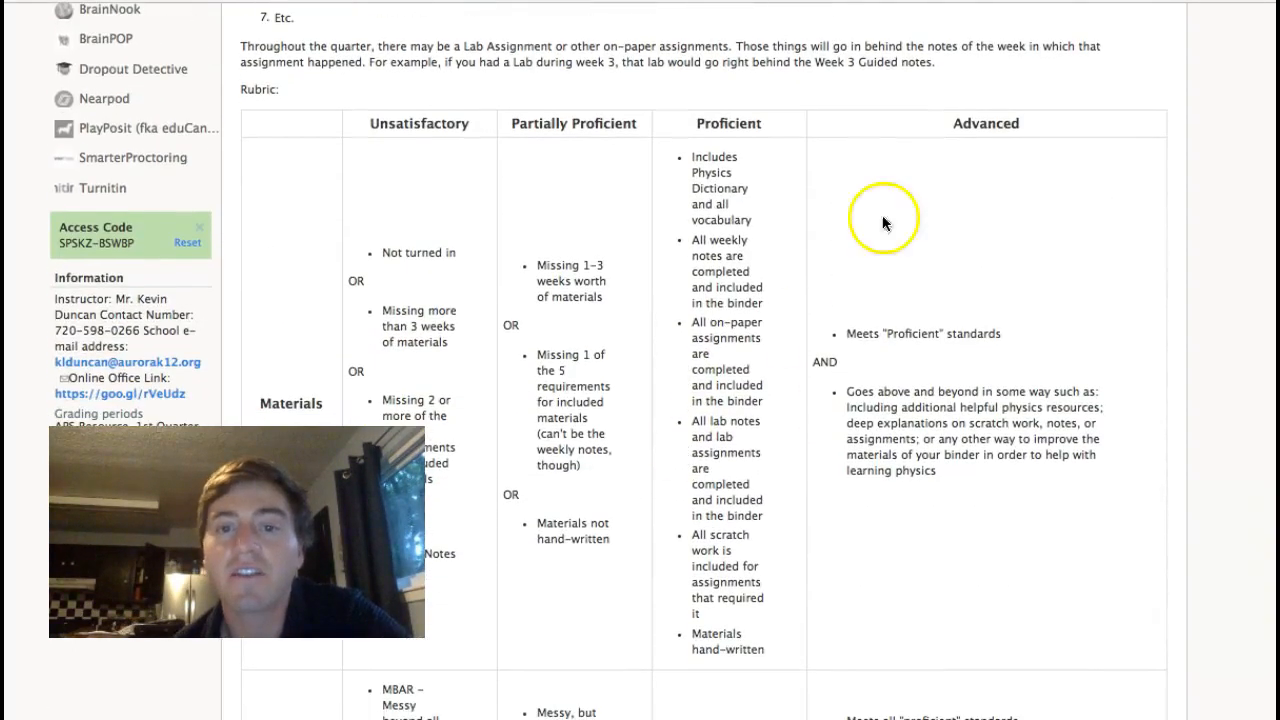
scroll("down", 3)
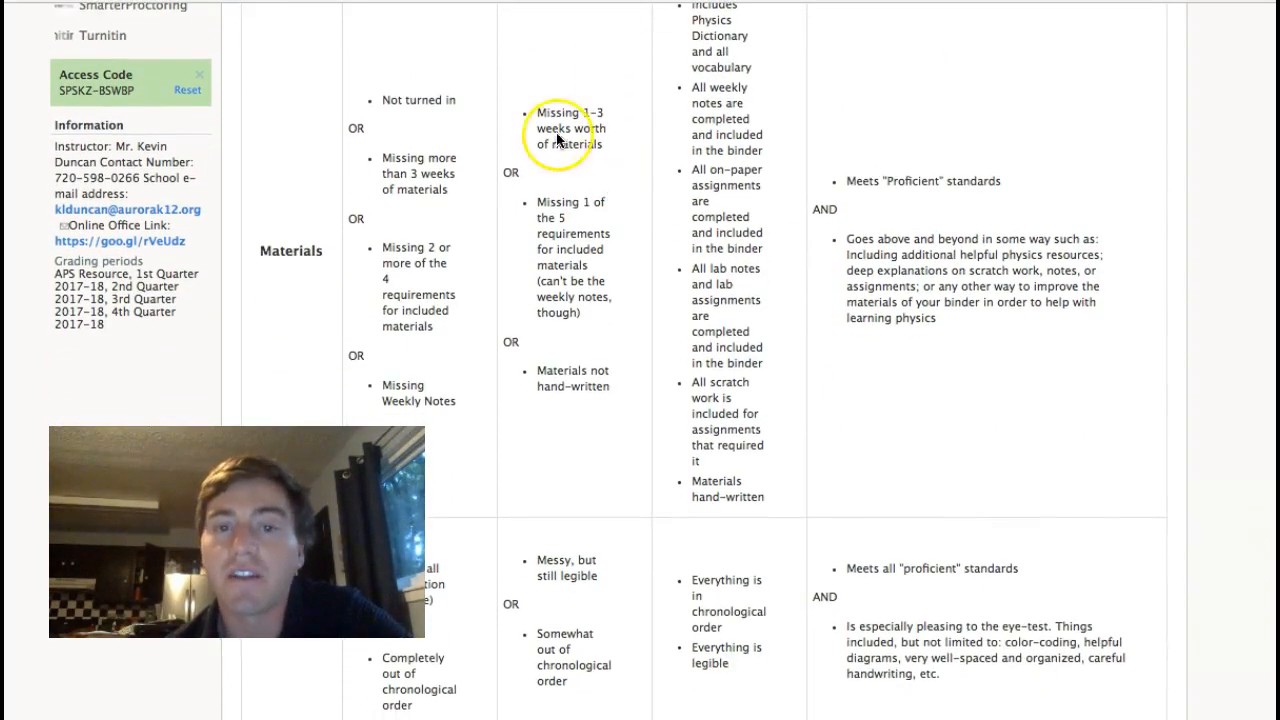
scroll("down", 3)
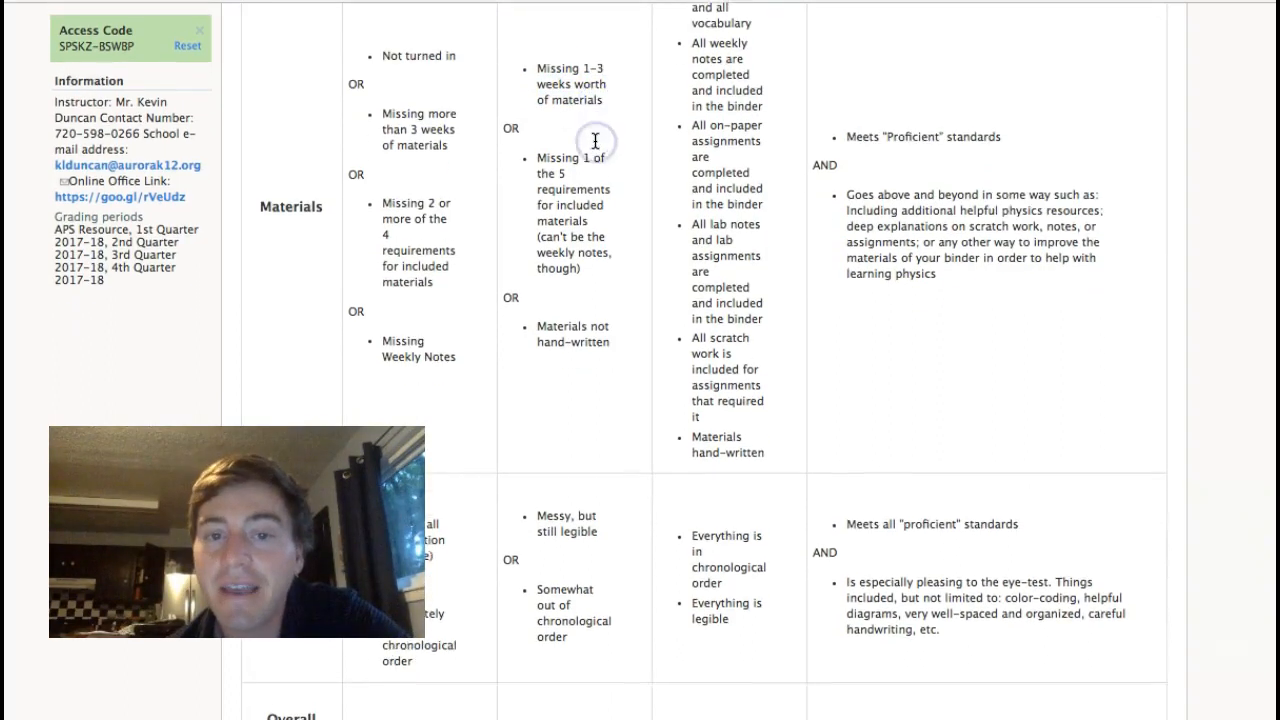
scroll("down", 3)
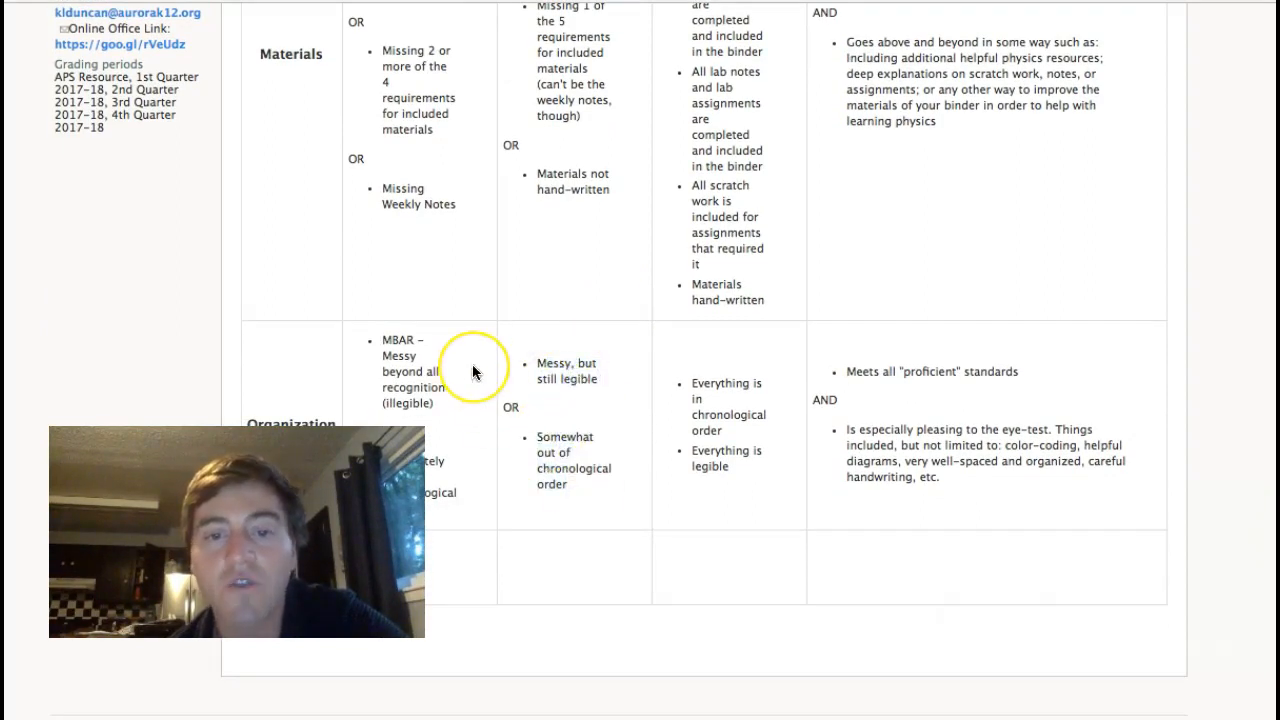
scroll("down", 3)
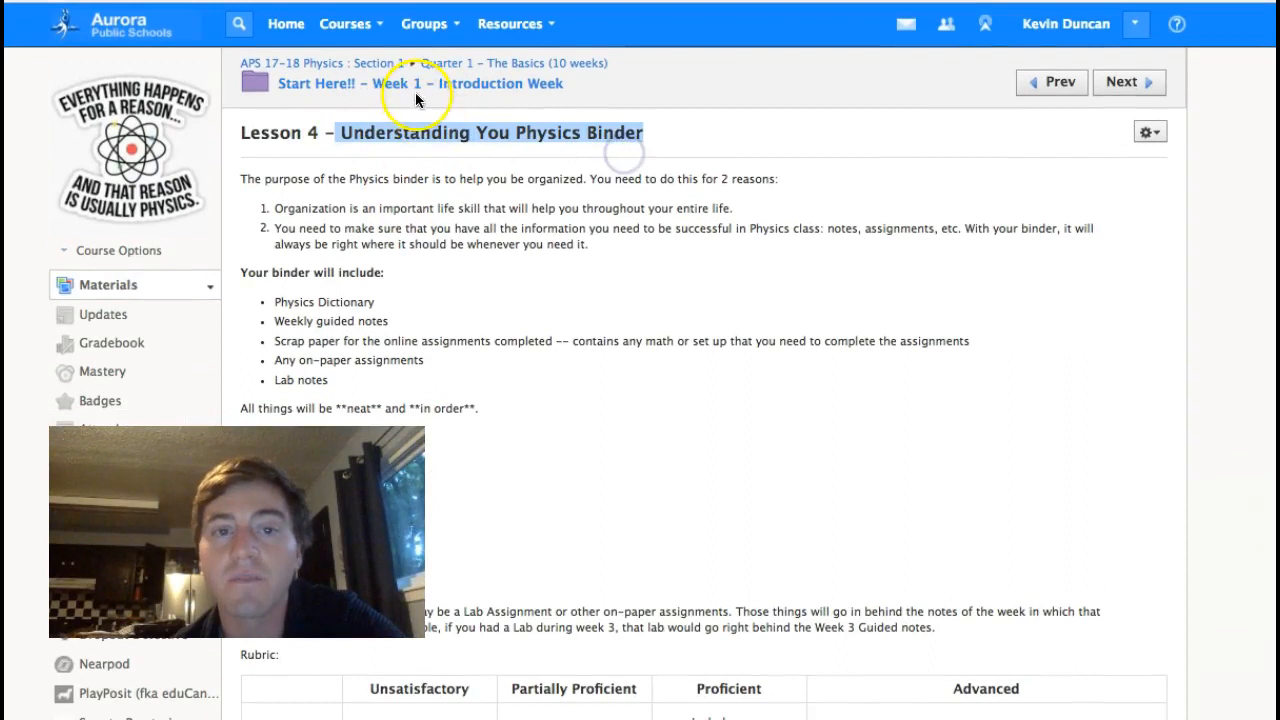
scroll("down", 3)
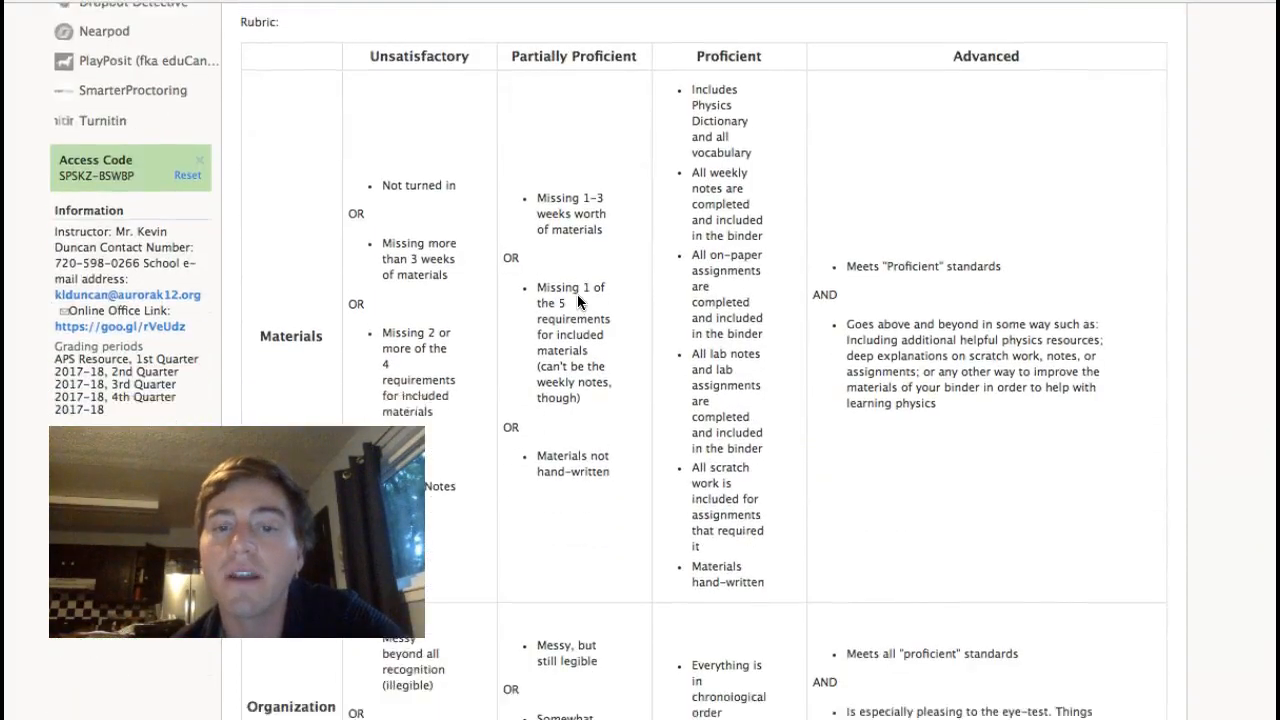
scroll("down", 3)
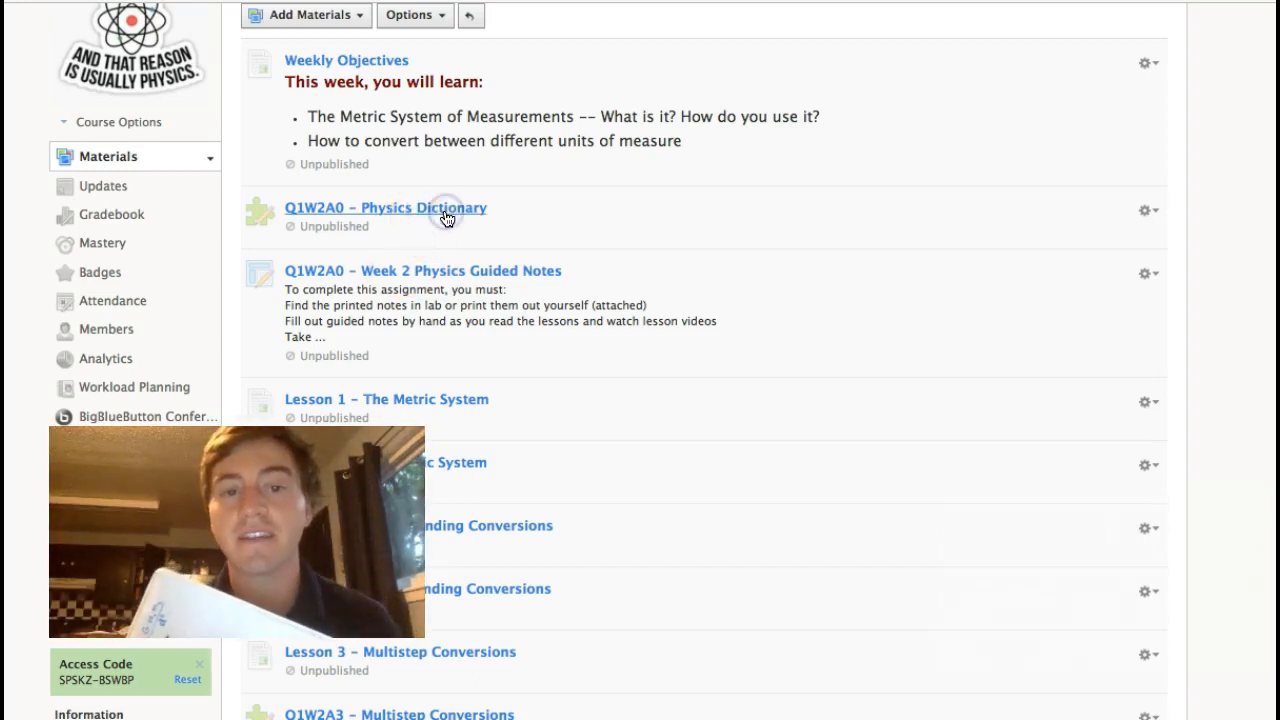
left_click(384, 208)
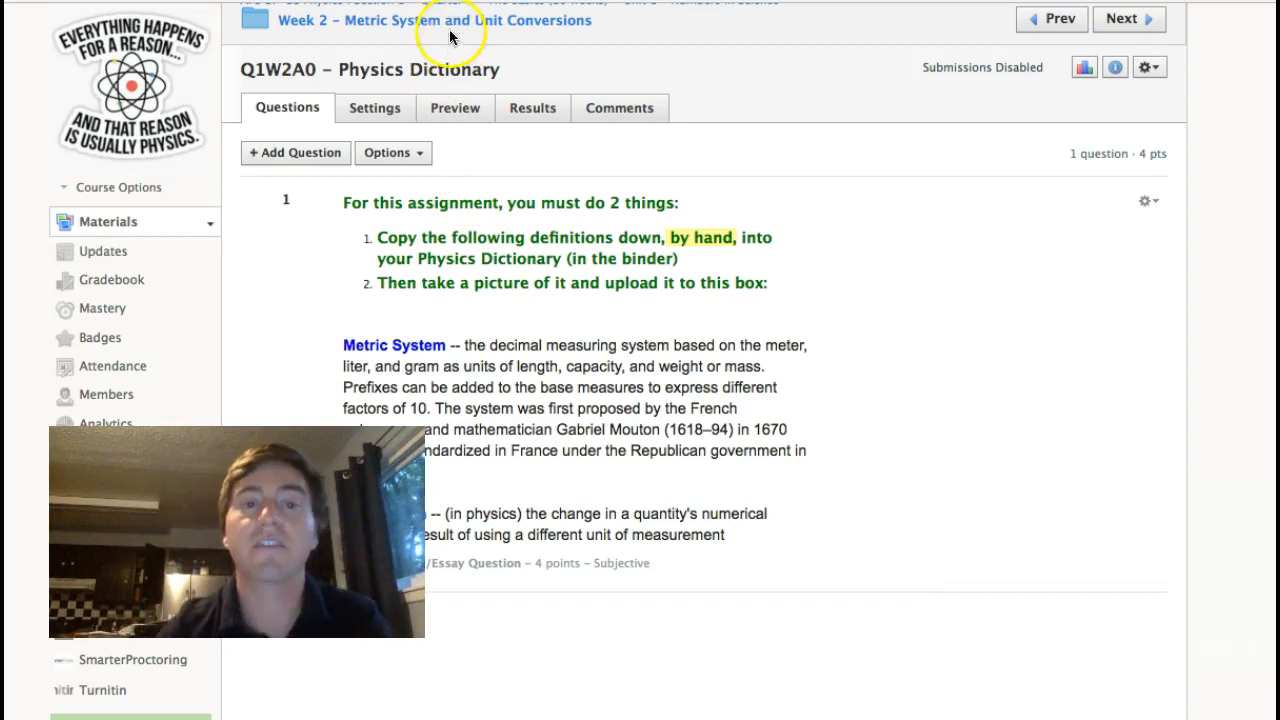
mouse_move(494, 154)
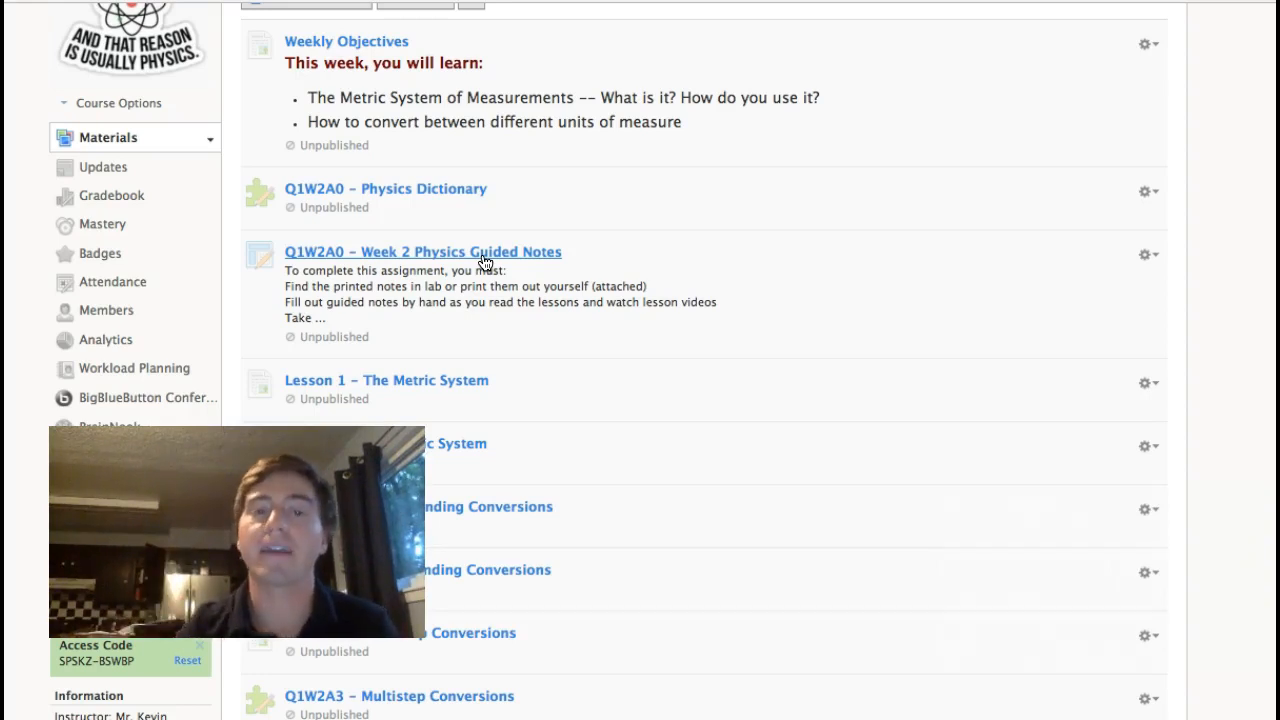
scroll("down", 3)
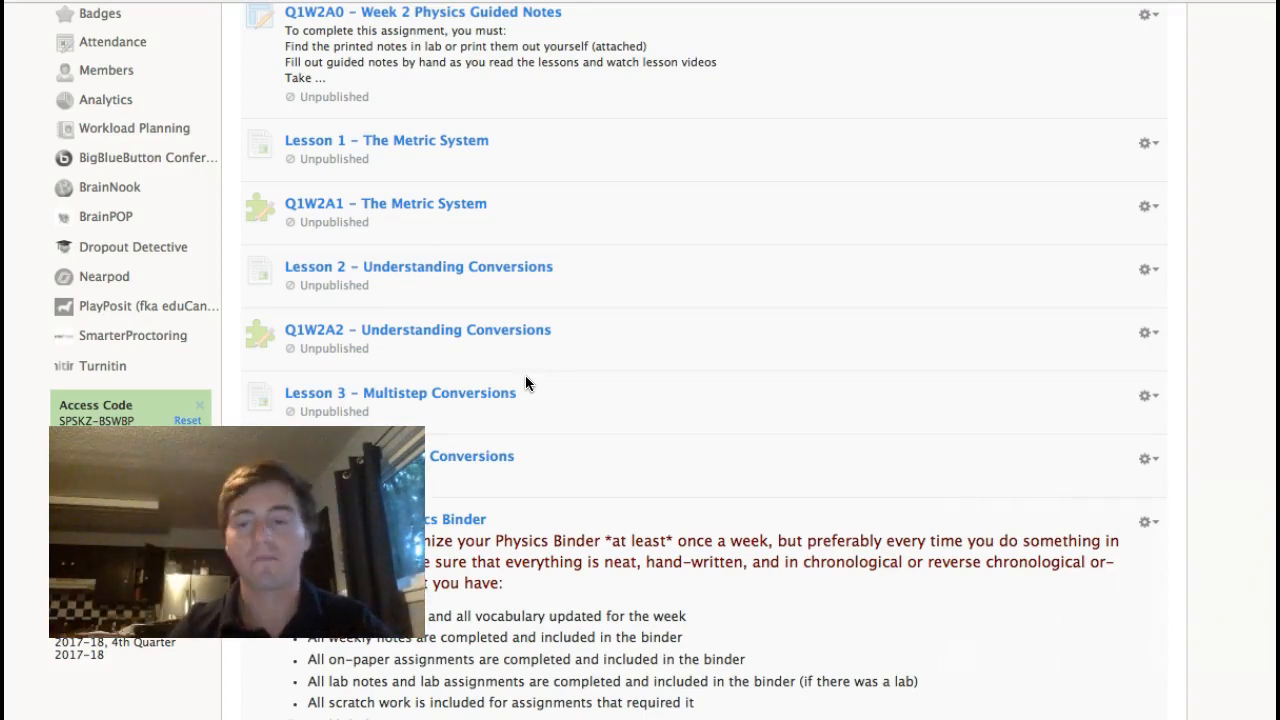
scroll("down", 3)
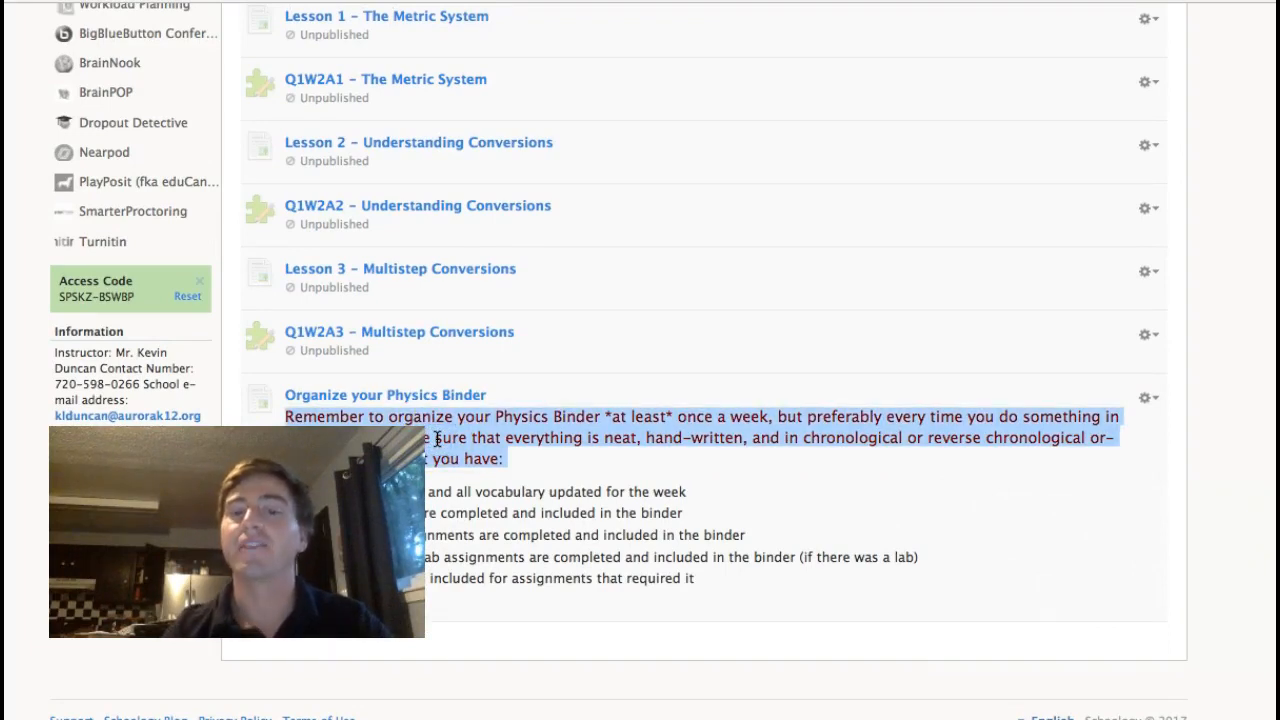
scroll("down", 3)
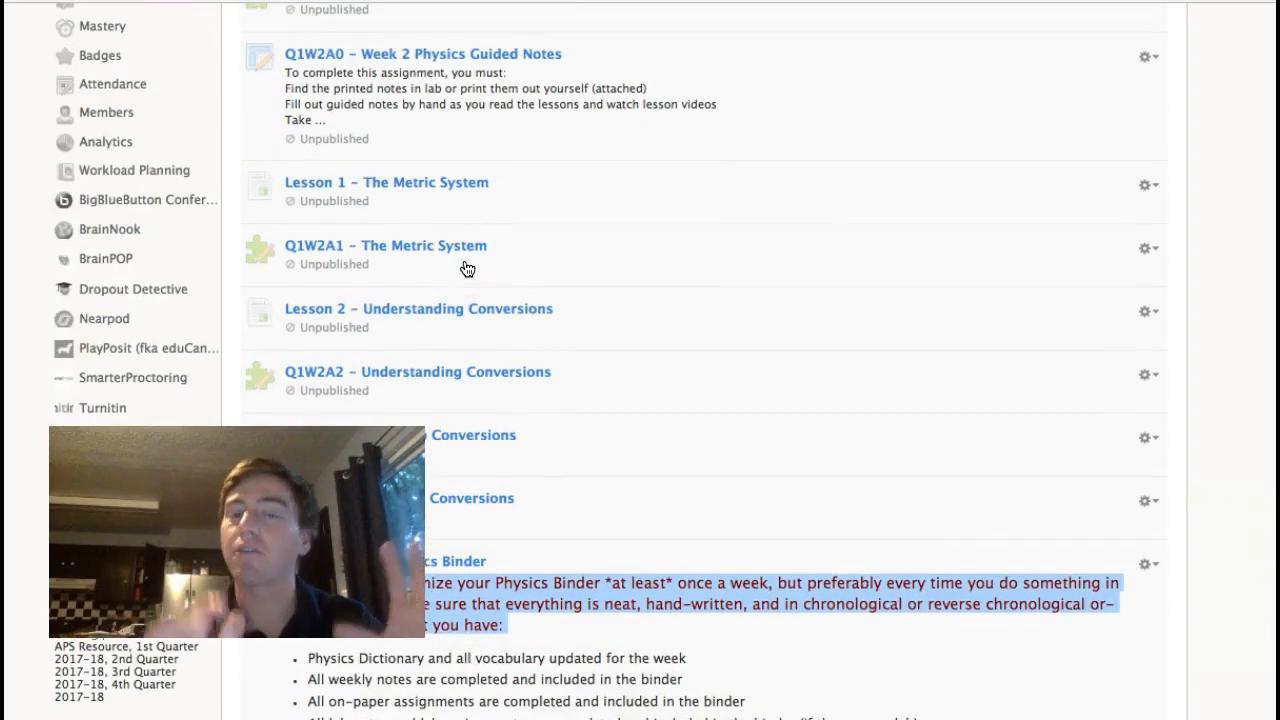
scroll("down", 3)
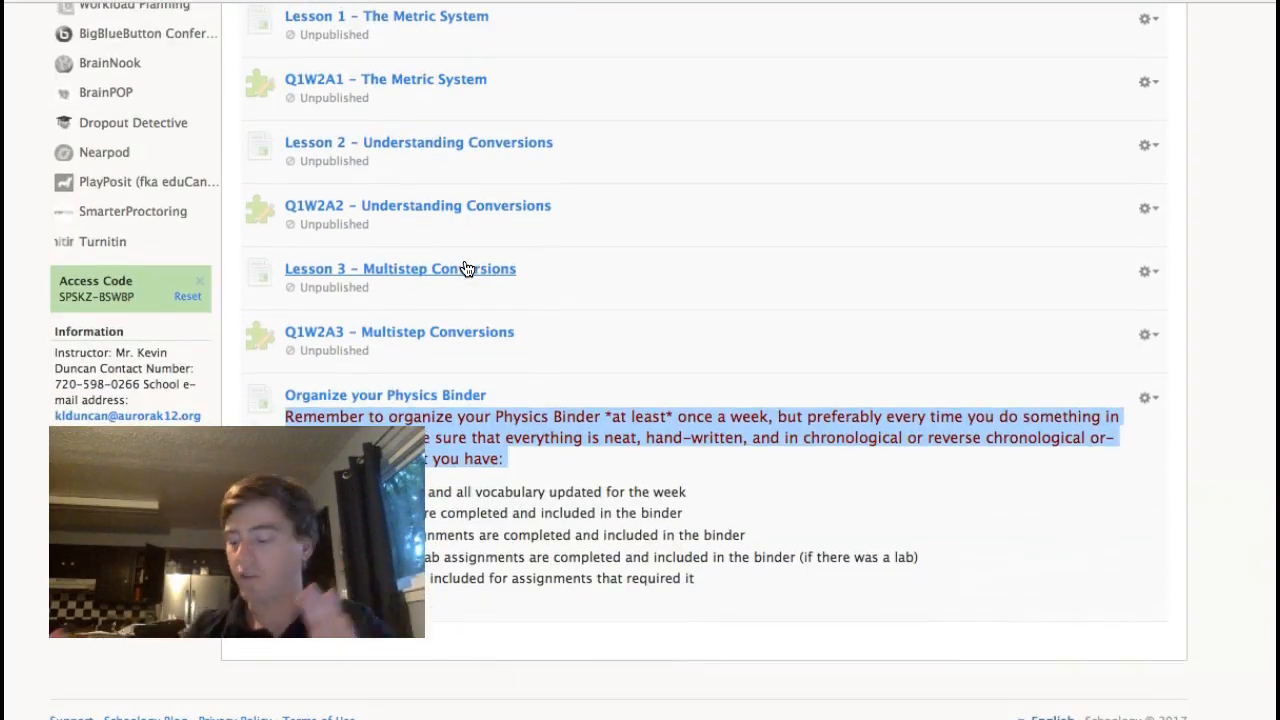